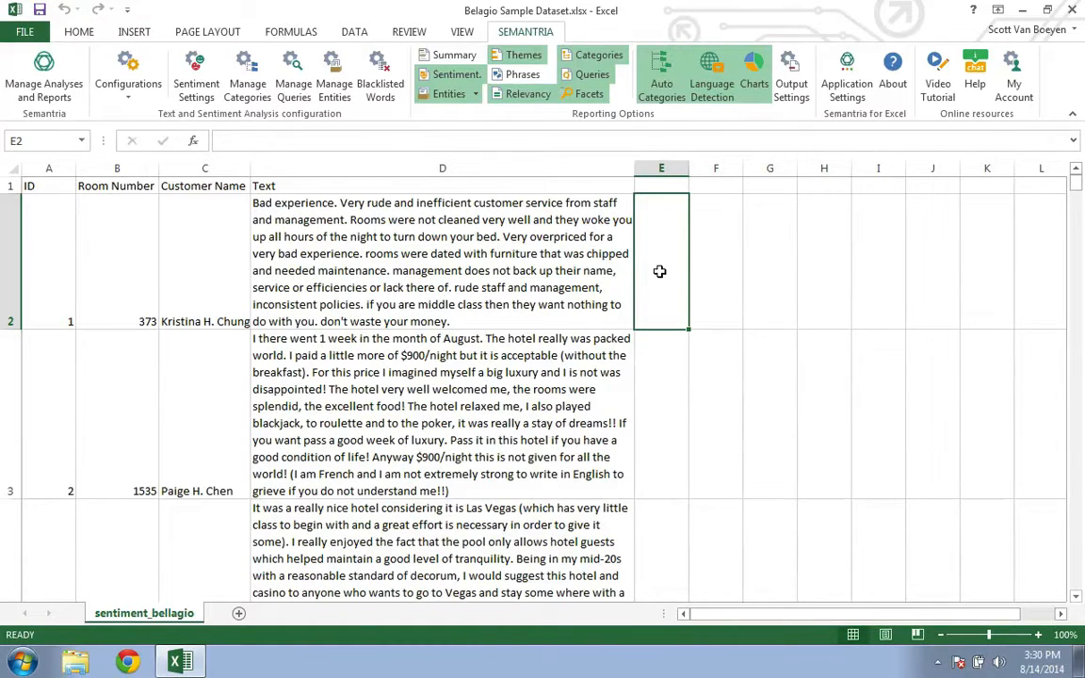
Step: Create a query named 'Service' with the text service OR staff OR manager
{"action": "left_click", "coordinate": [293, 66]}
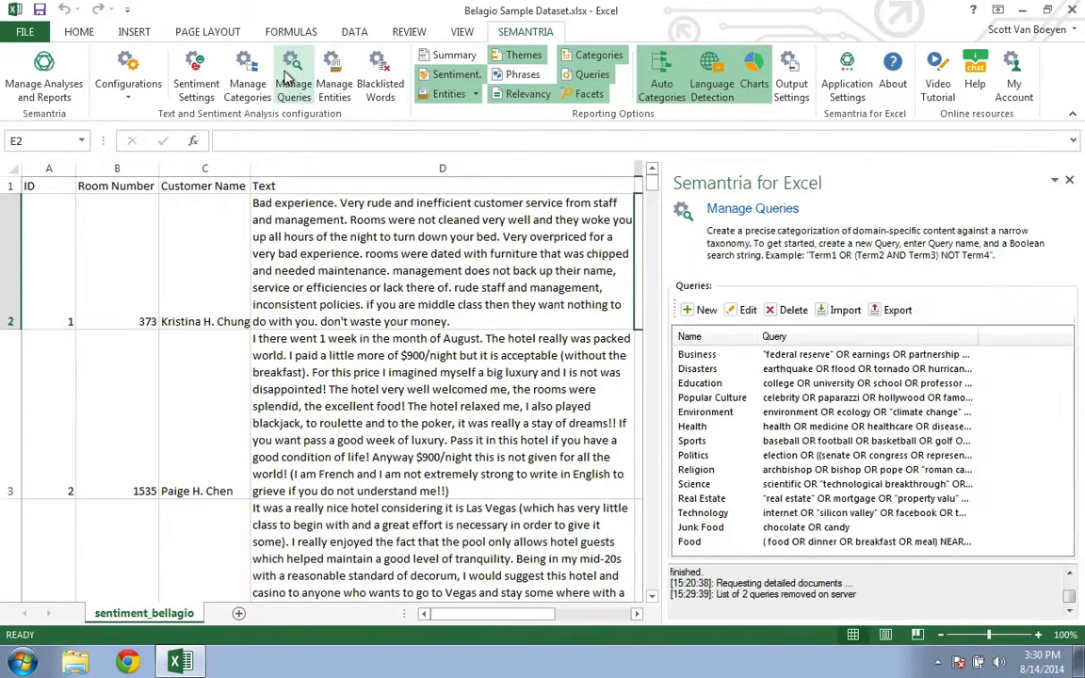
{"action": "left_click", "coordinate": [702, 309]}
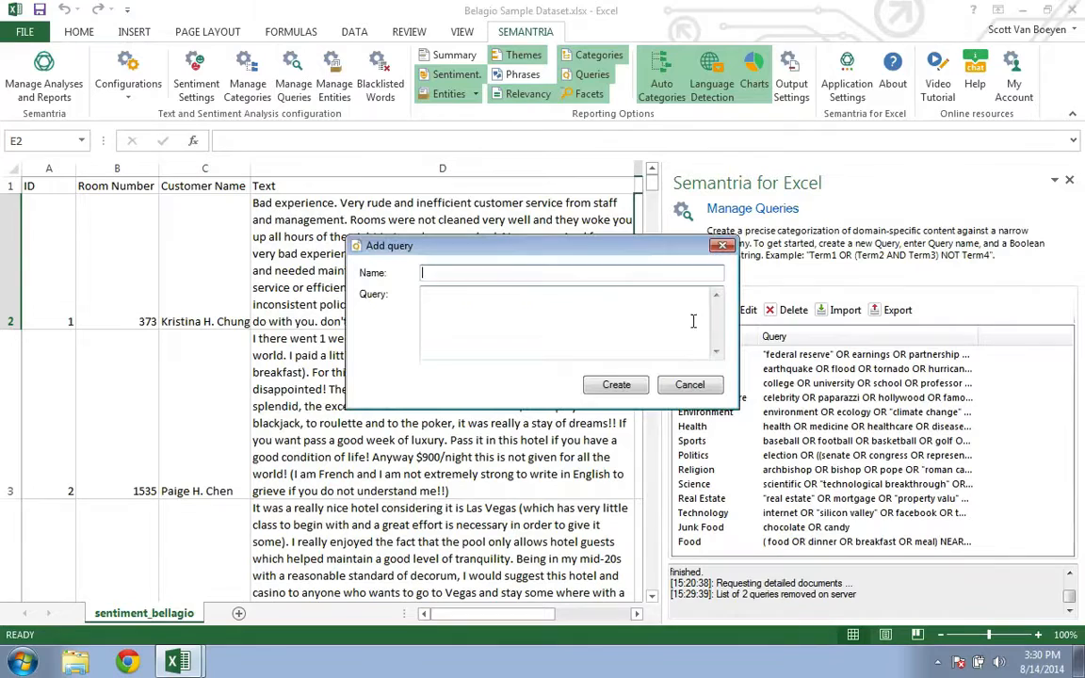
{"action": "type", "text": "Service"}
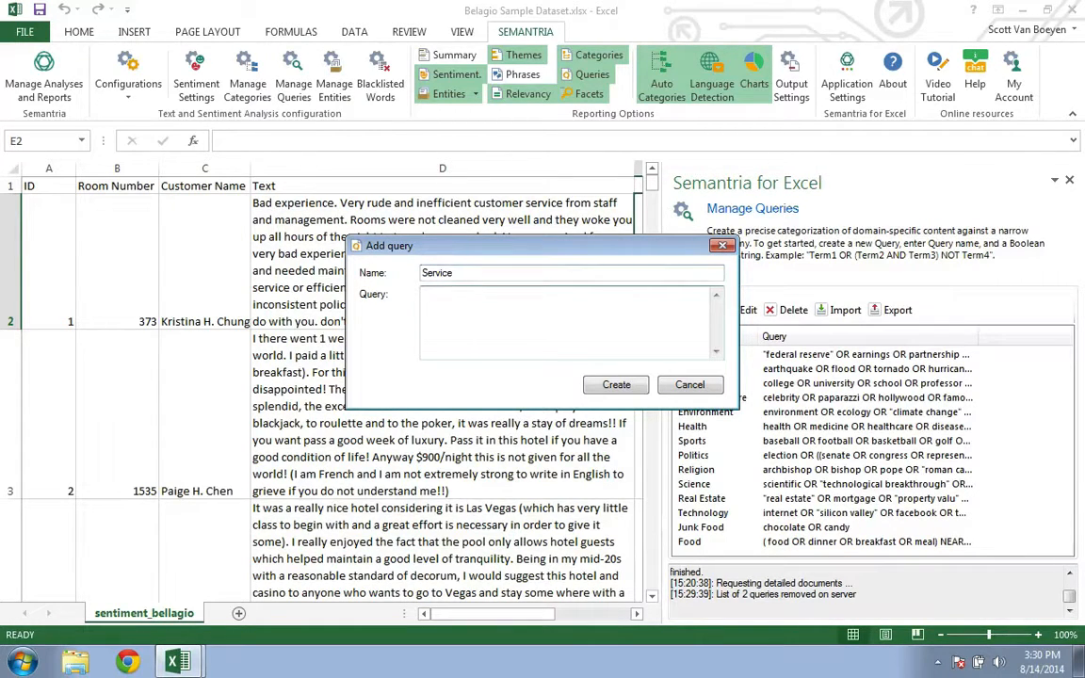
{"action": "type", "text": "service OR staff OR manager"}
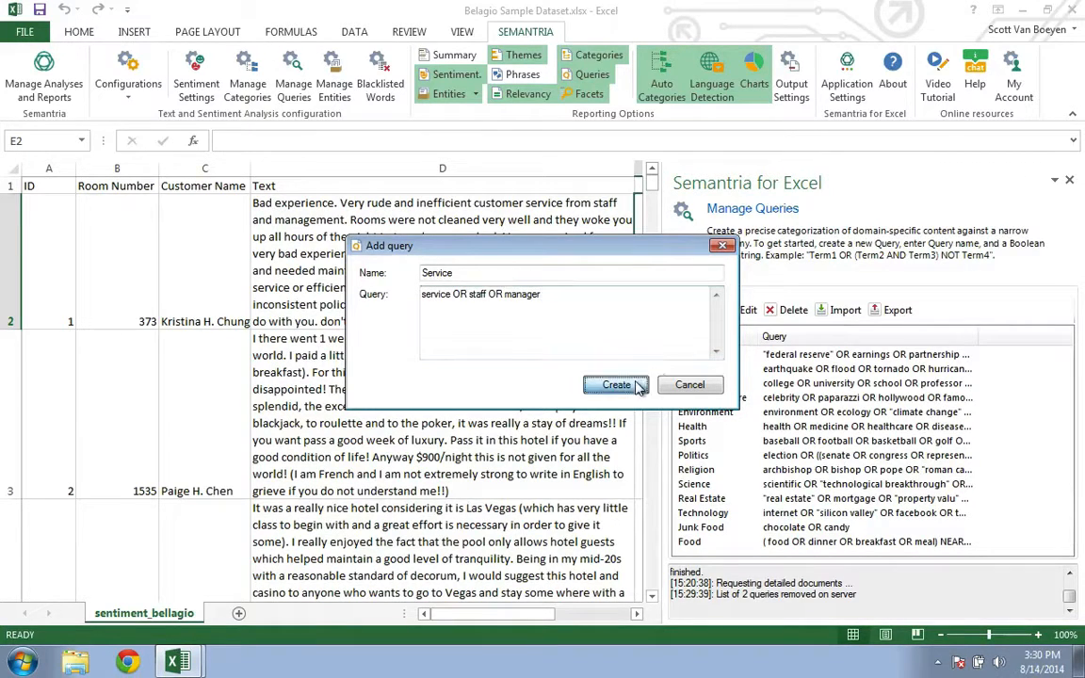
{"action": "left_click", "coordinate": [615, 384]}
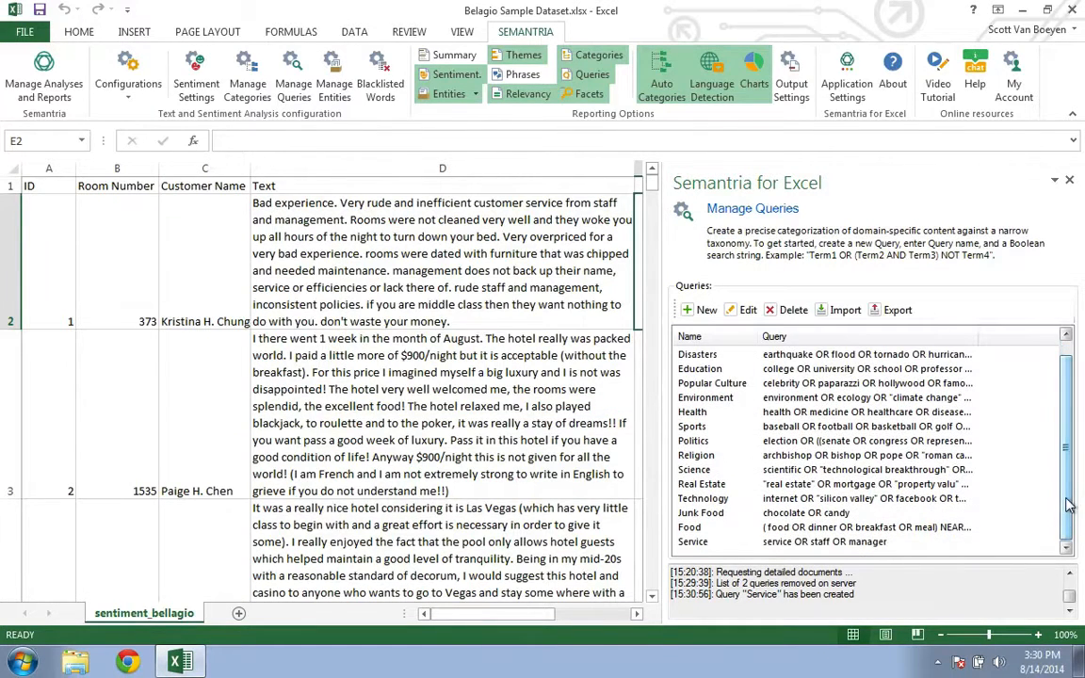
Step: Add OR "bell boy" to the Service query and save it
{"action": "left_click", "coordinate": [693, 541]}
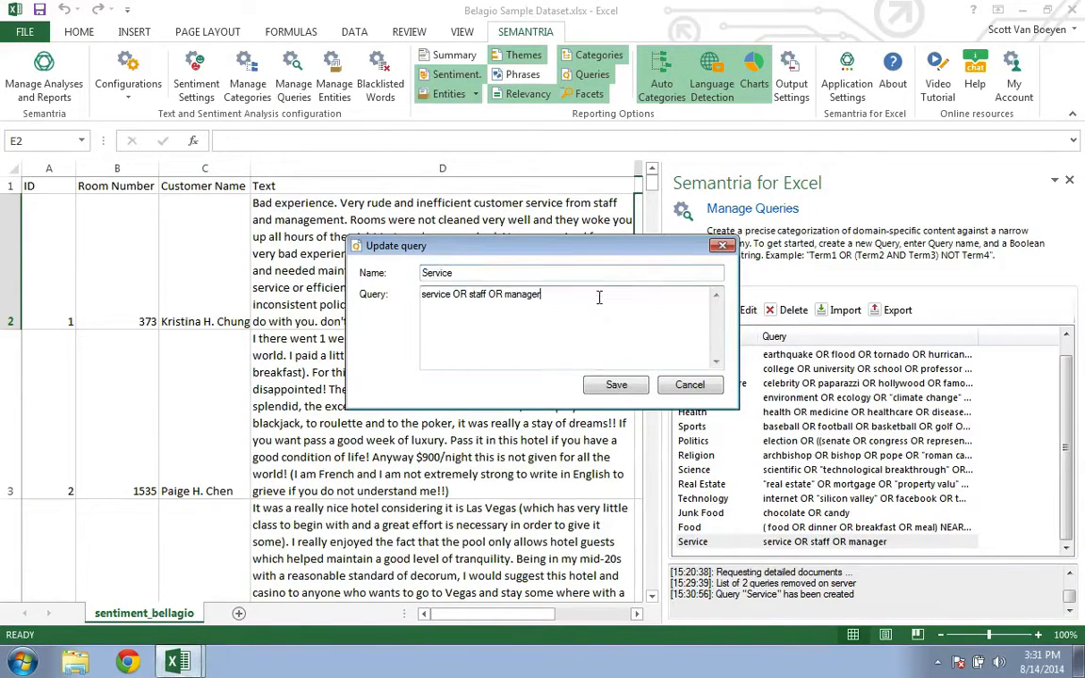
{"action": "type", "text": "OR \""}
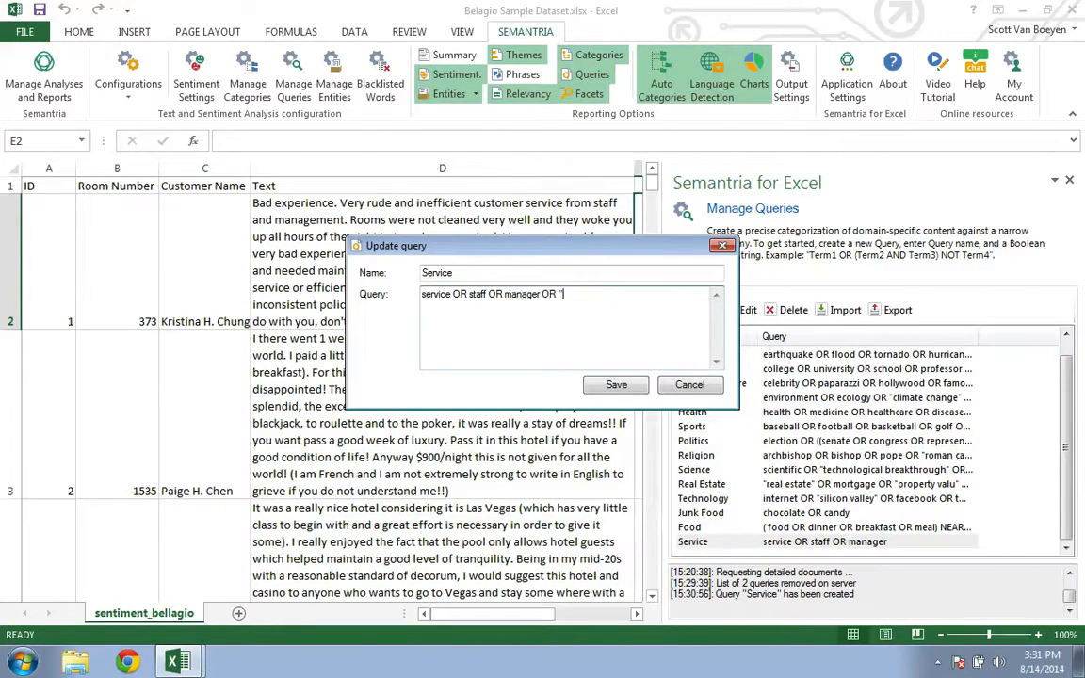
{"action": "type", "text": "\"bell boy\""}
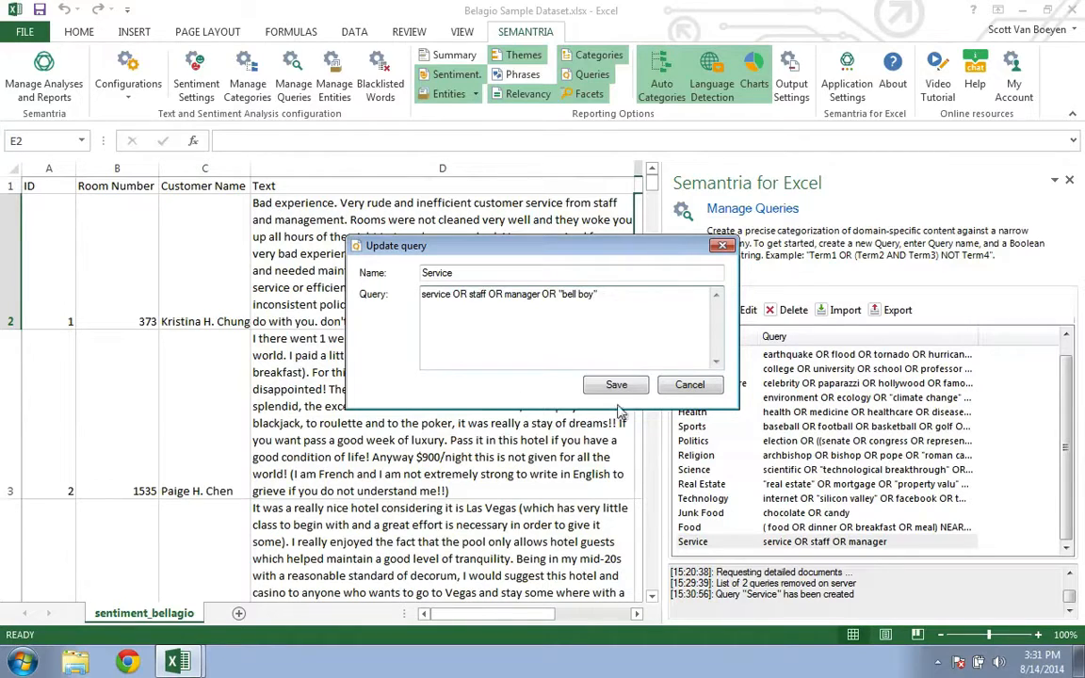
{"action": "left_click", "coordinate": [616, 385]}
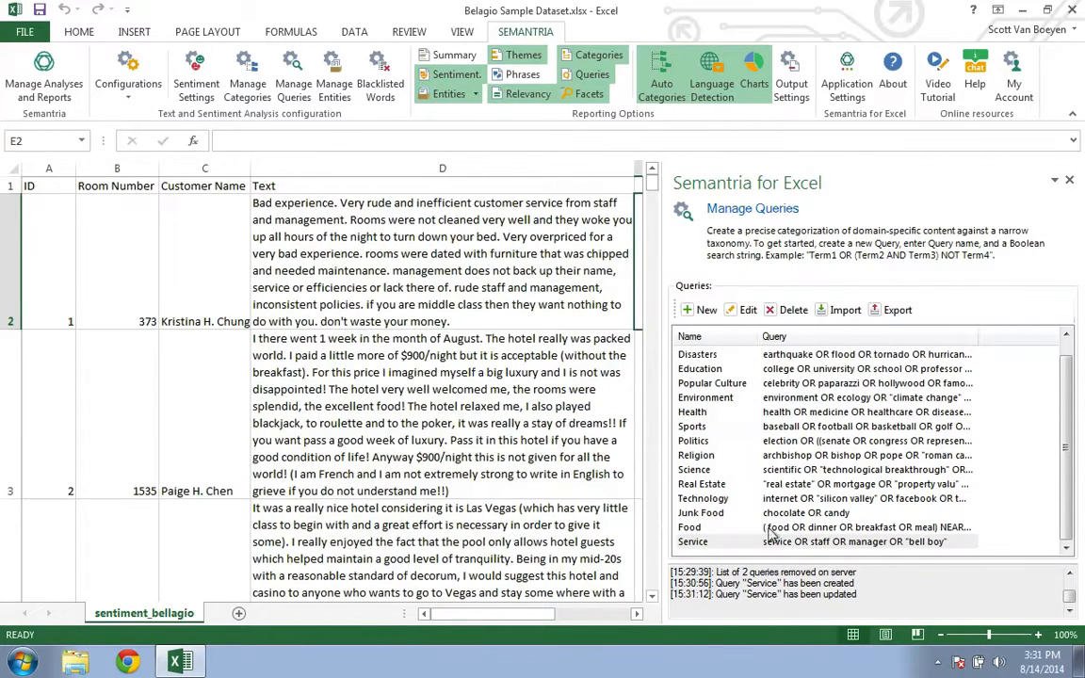
Step: Change manager to manage* and append NOT waiter to the Service query, then save
{"action": "left_click", "coordinate": [747, 309]}
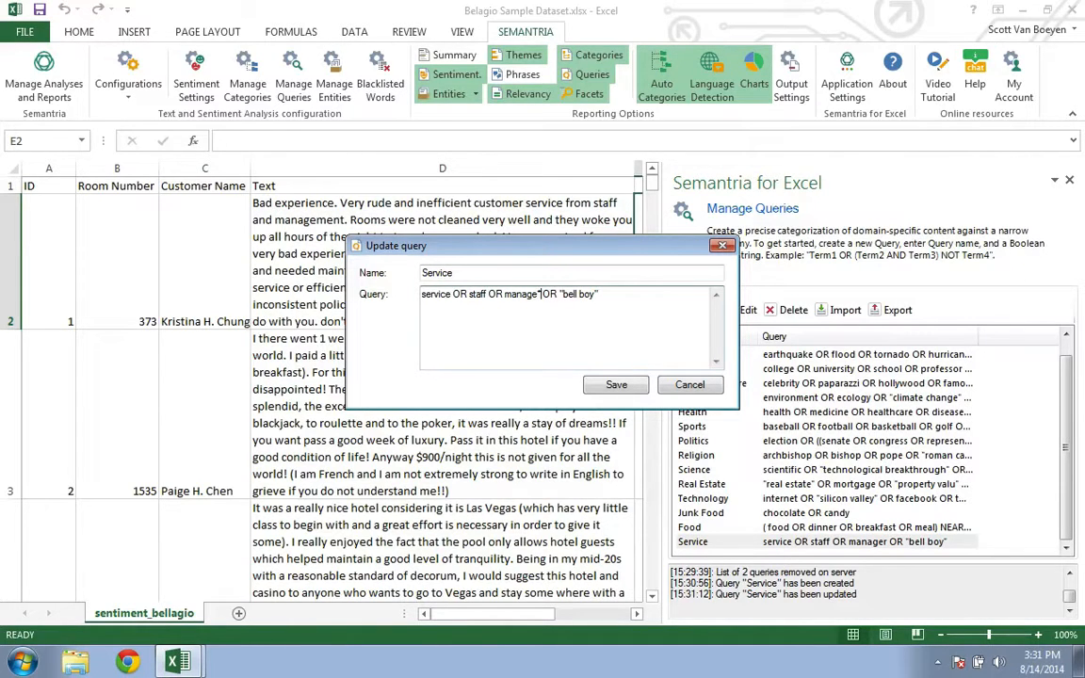
{"action": "mouse_move", "coordinate": [680, 382]}
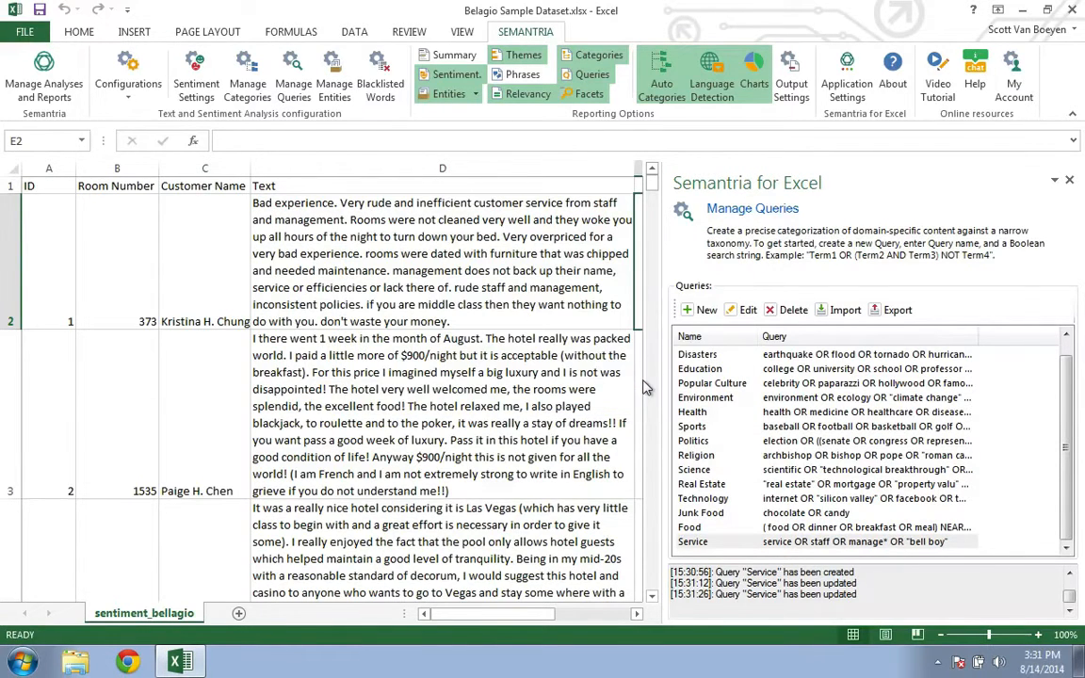
{"action": "left_click", "coordinate": [772, 542]}
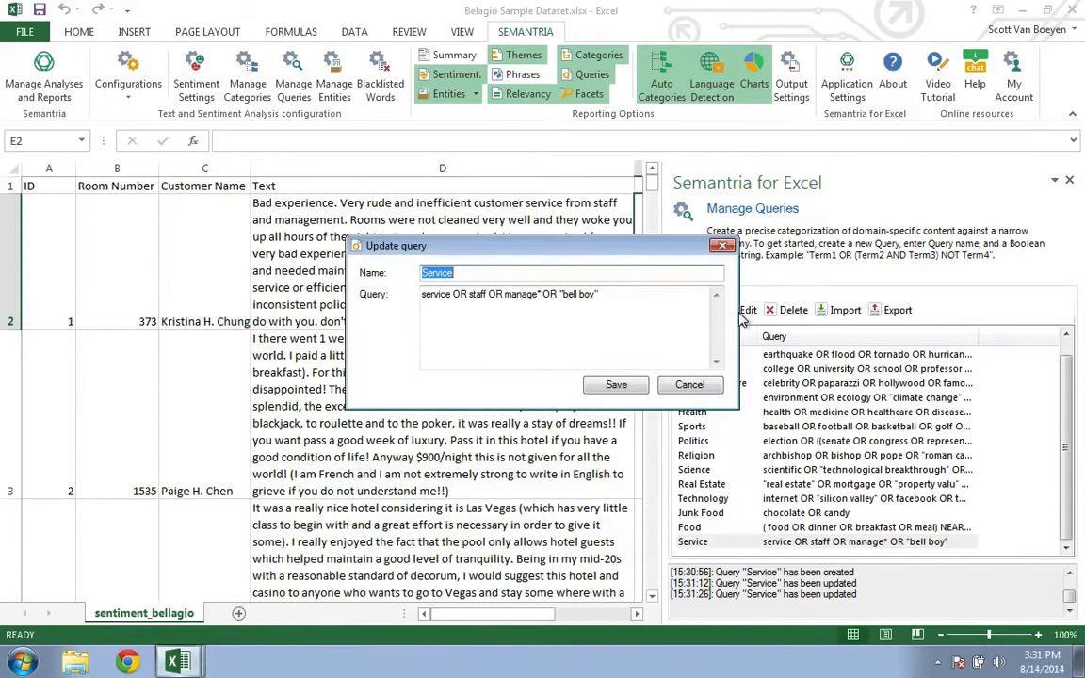
{"action": "left_click", "coordinate": [654, 311]}
{"action": "type", "text": " NOT waiter"}
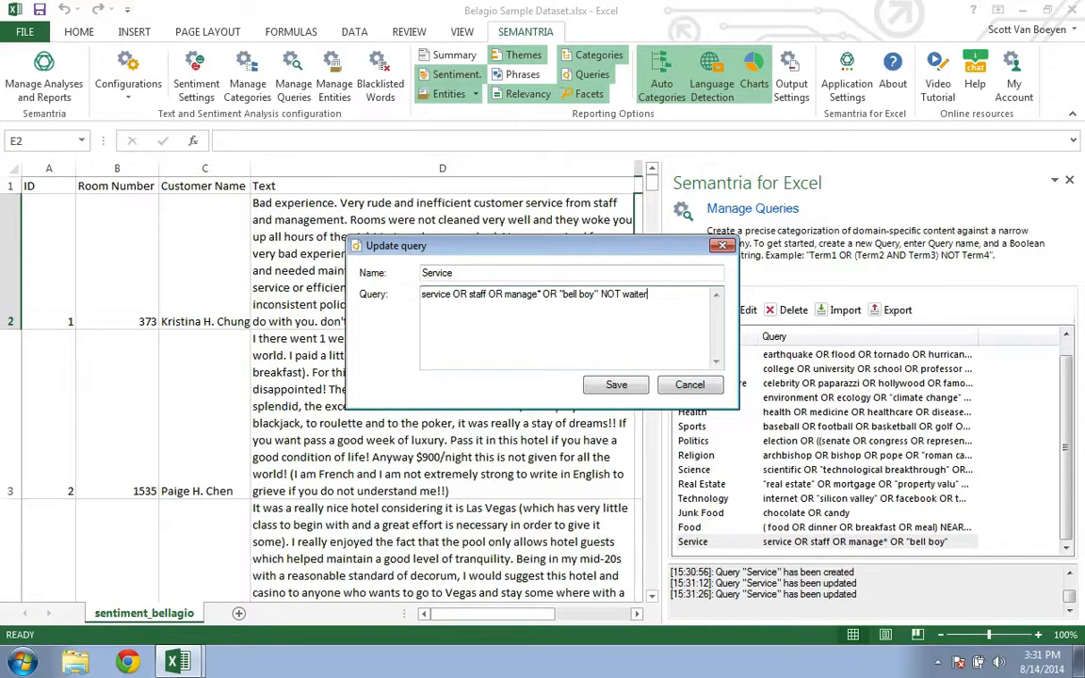
{"action": "mouse_move", "coordinate": [616, 385]}
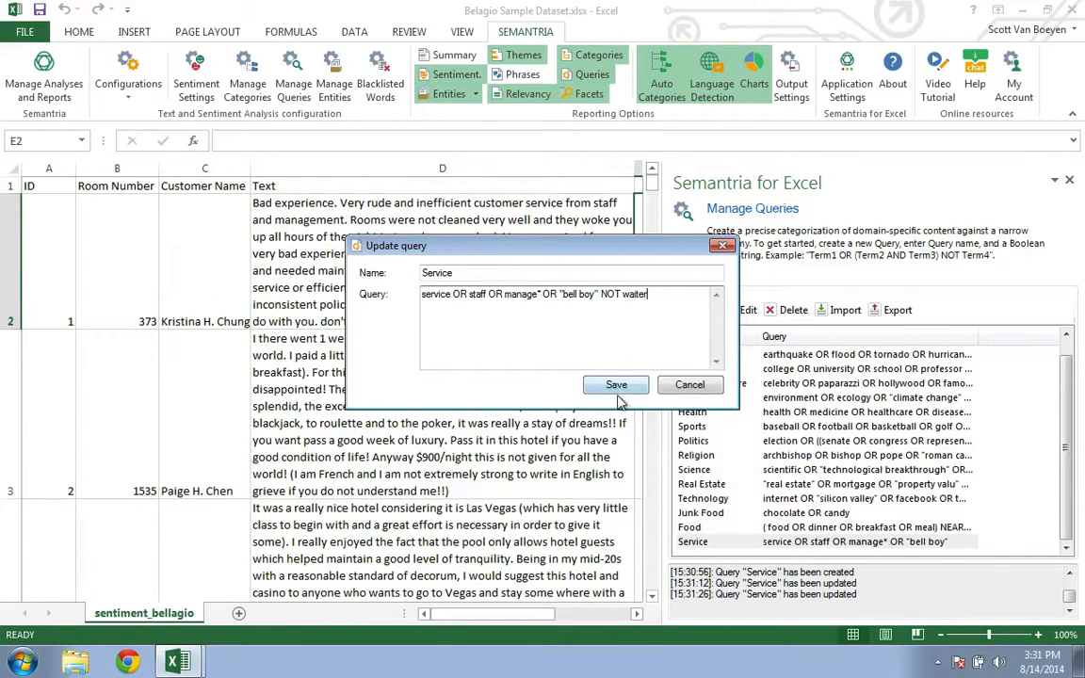
{"action": "left_click", "coordinate": [616, 385]}
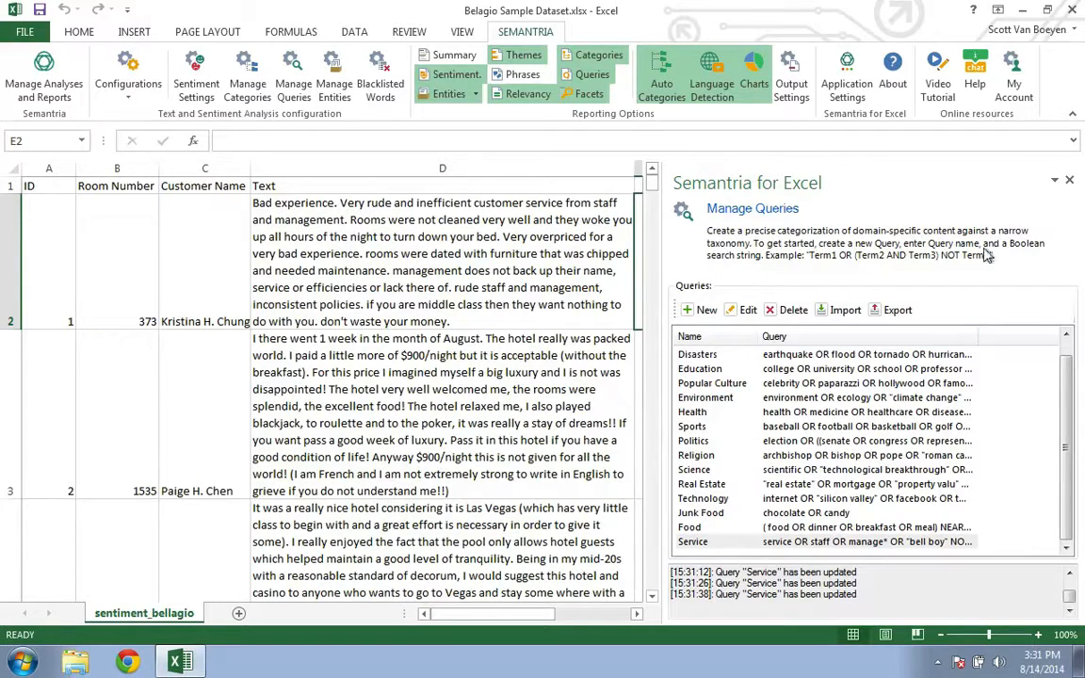
Step: Open the Queries results sheet and filter the Query column to Service only
{"action": "left_click", "coordinate": [1069, 180]}
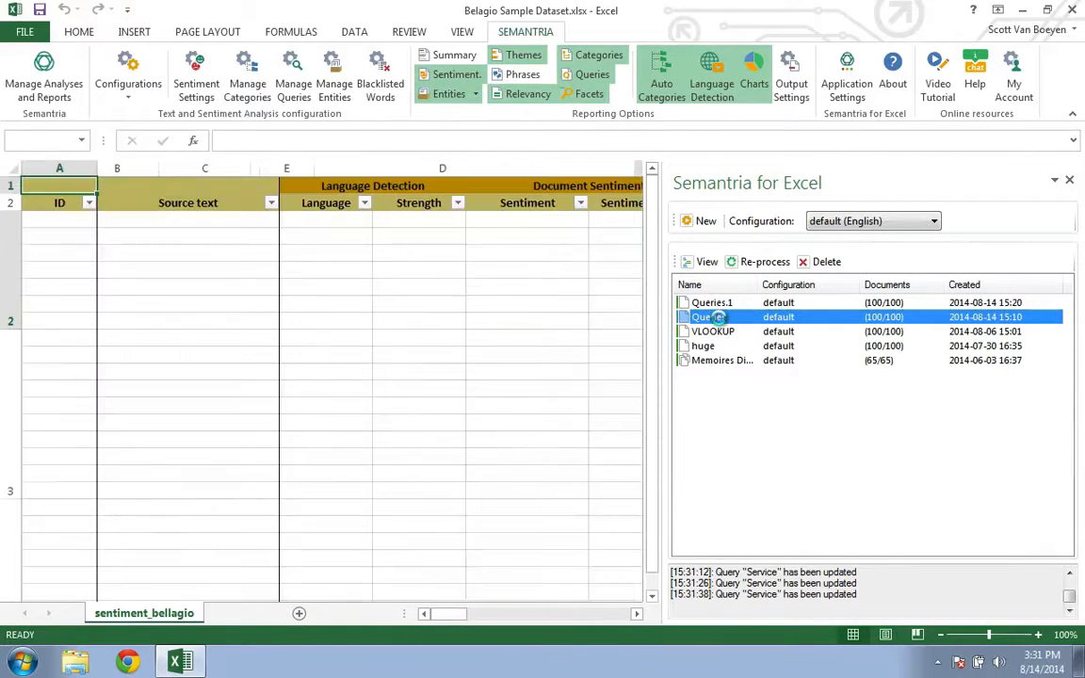
{"action": "double_click", "coordinate": [708, 316]}
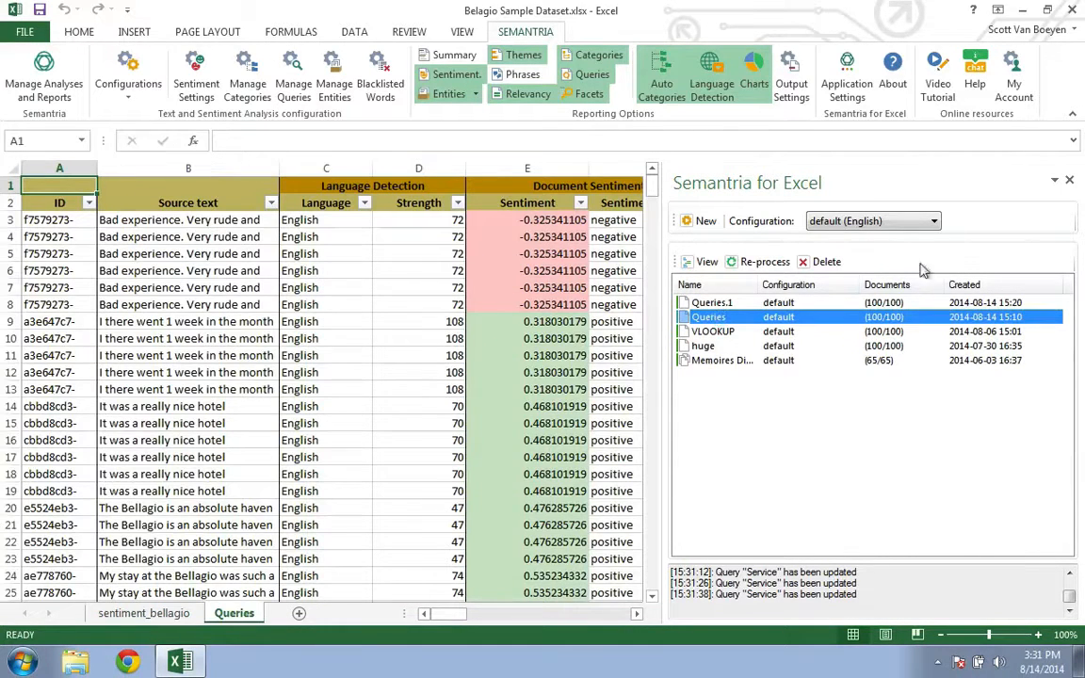
{"action": "left_click", "coordinate": [1069, 180]}
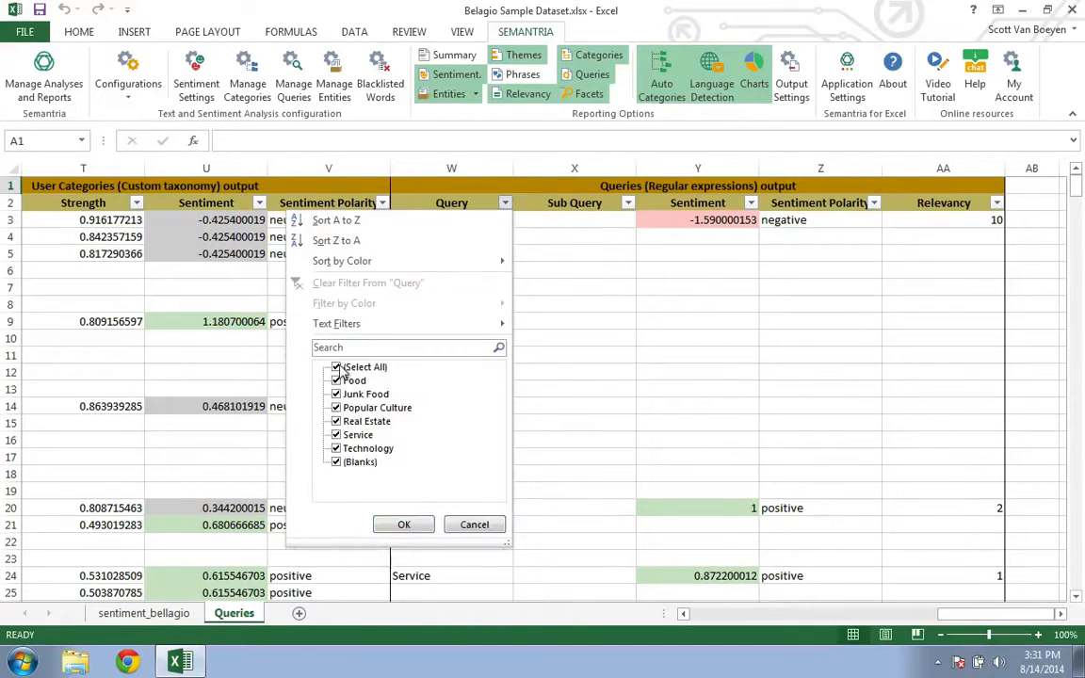
{"action": "left_click", "coordinate": [404, 524]}
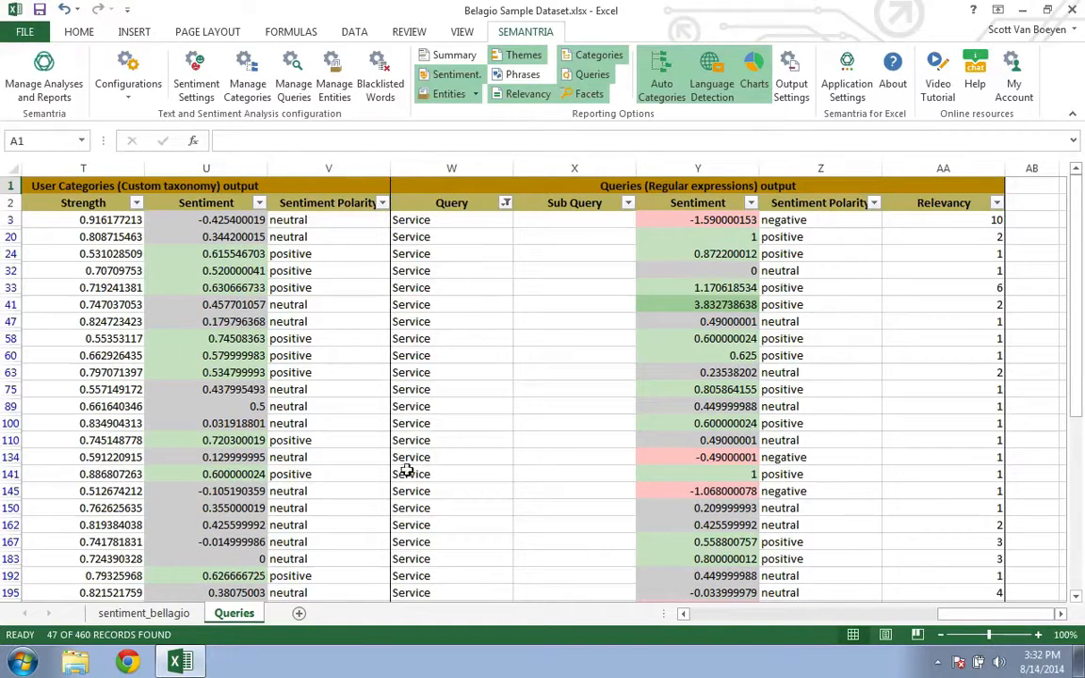
{"action": "mouse_move", "coordinate": [294, 98]}
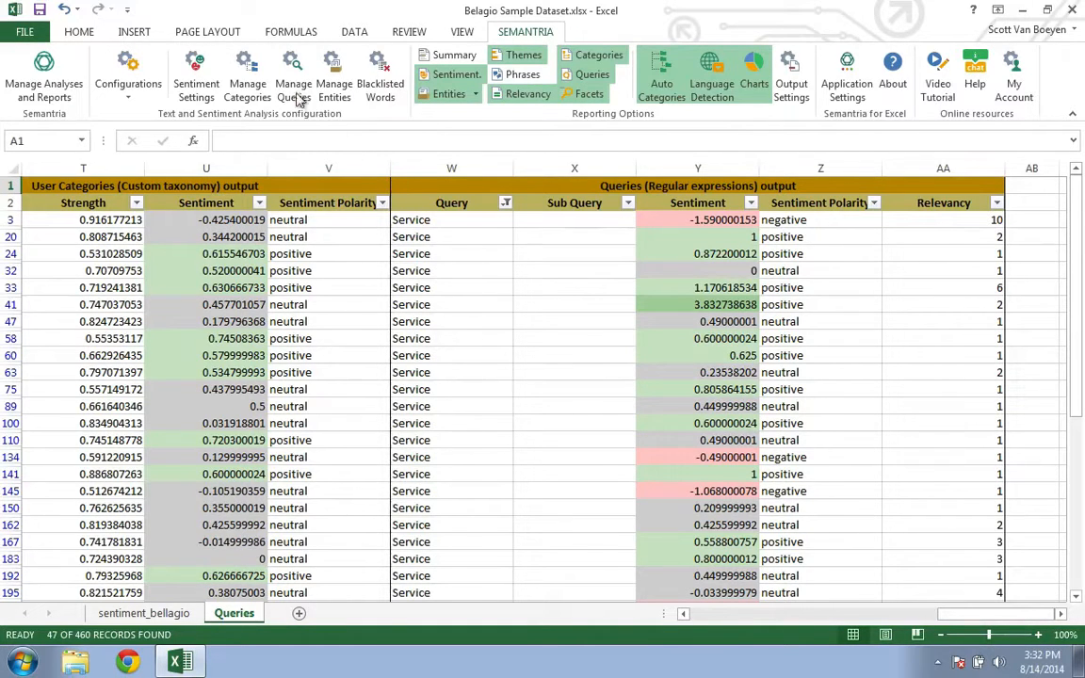
Step: Create a 'Poor Service' query: (poor OR rude OR bad) AND (service OR staff OR manage*)
{"action": "left_click", "coordinate": [293, 72]}
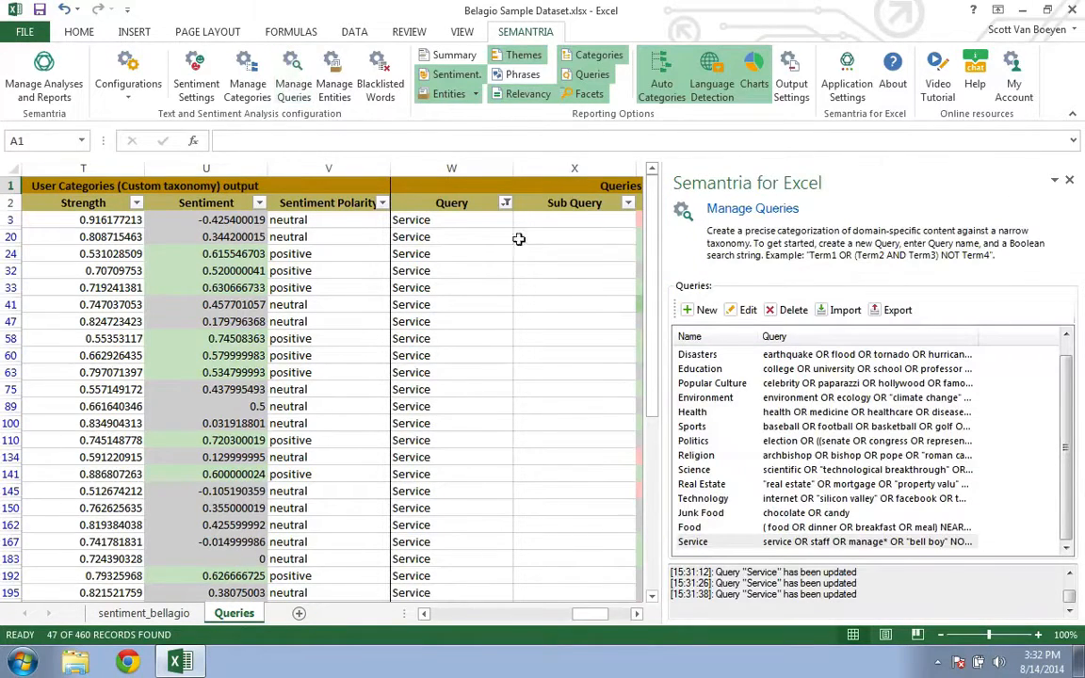
{"action": "left_click", "coordinate": [698, 310]}
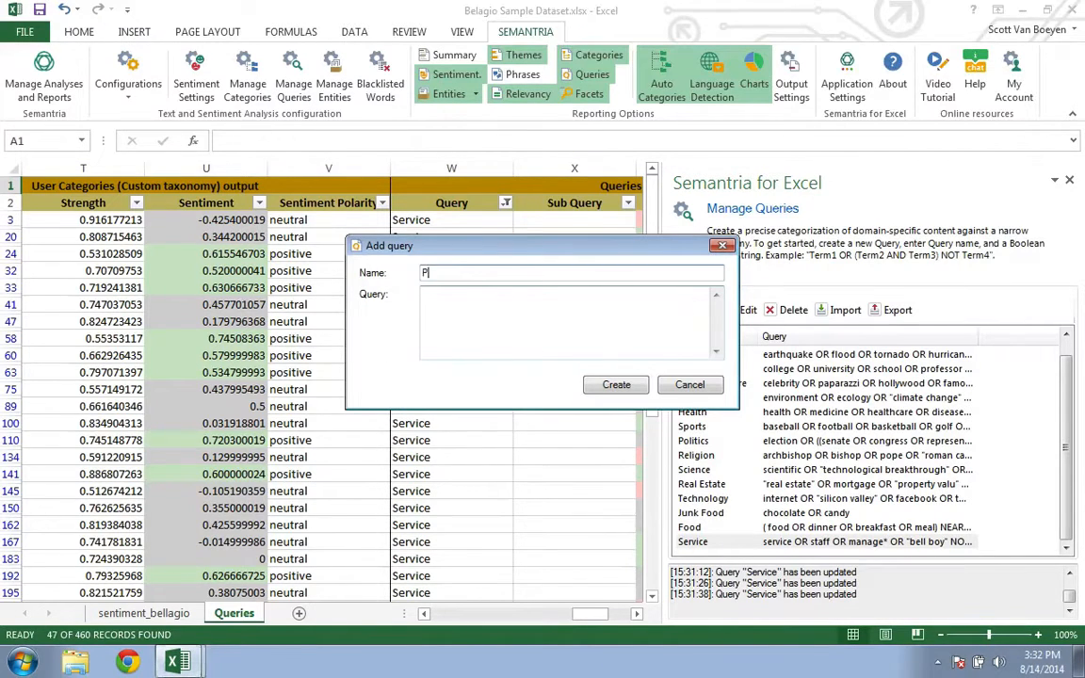
{"action": "type", "text": "oor Service"}
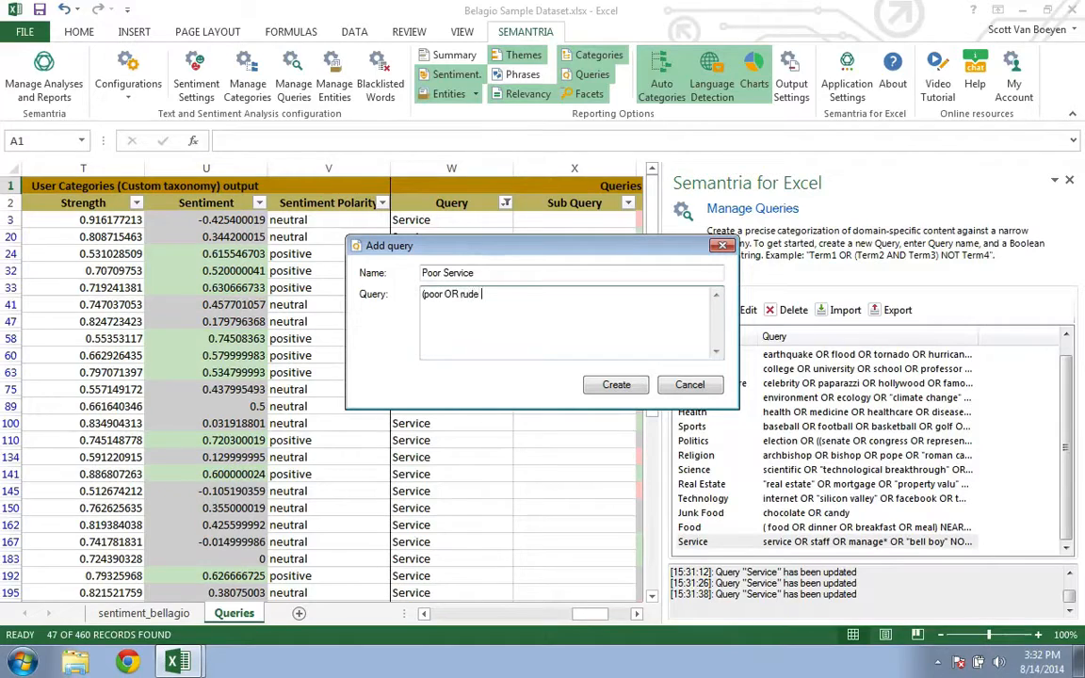
{"action": "type", "text": "OR bad)"}
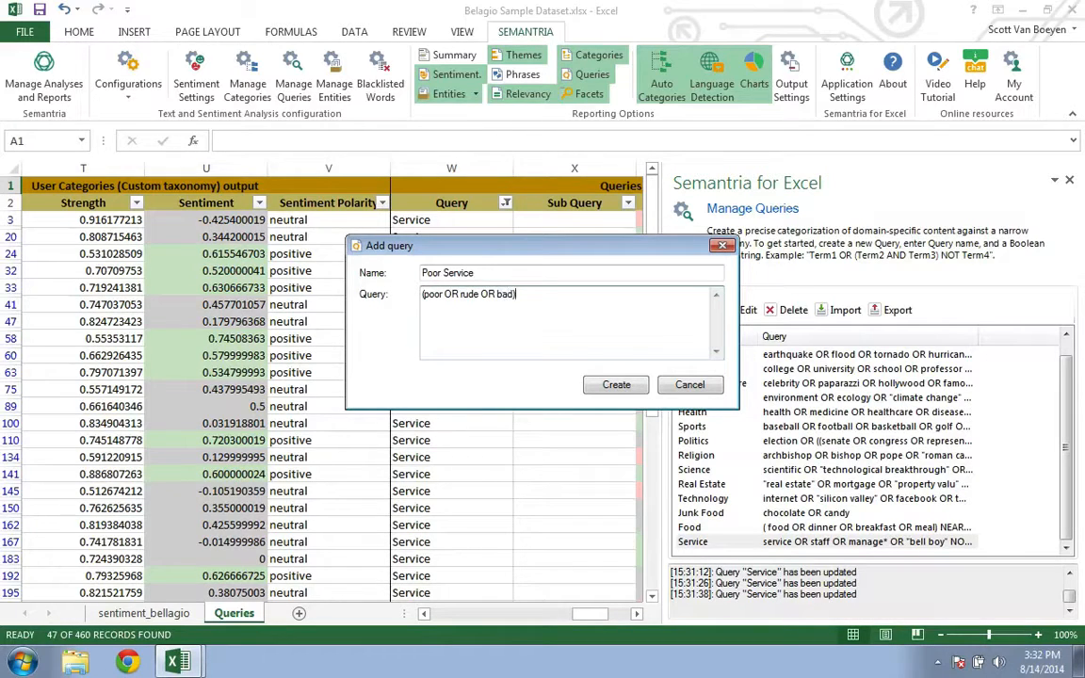
{"action": "type", "text": "AND (service OR staff OR manage*)"}
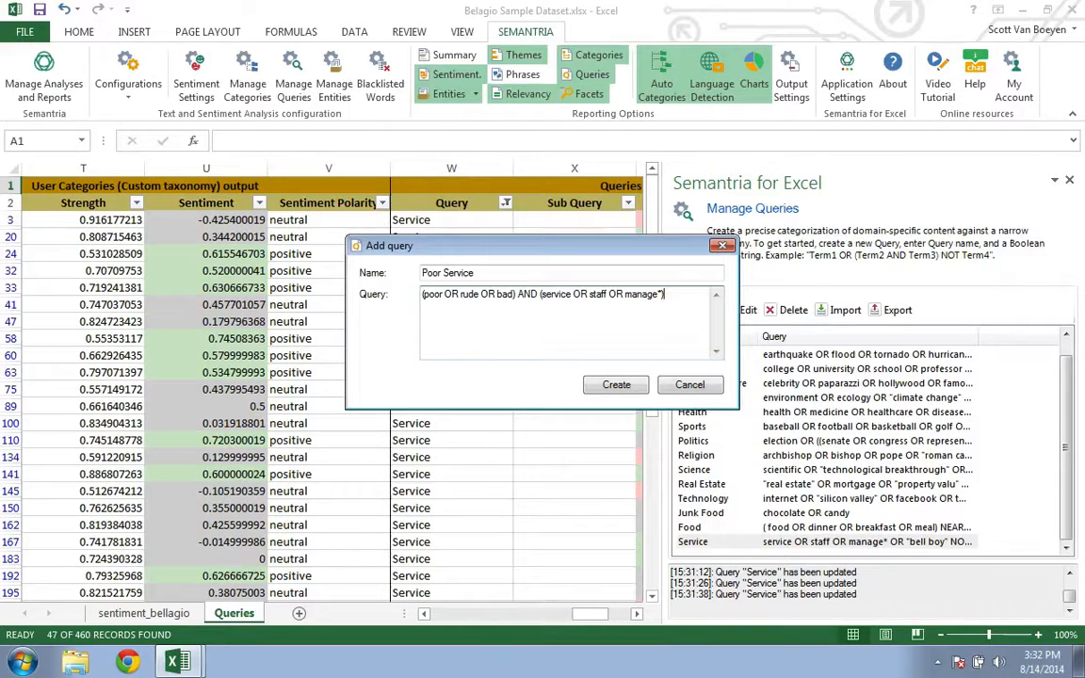
{"action": "left_click", "coordinate": [616, 385]}
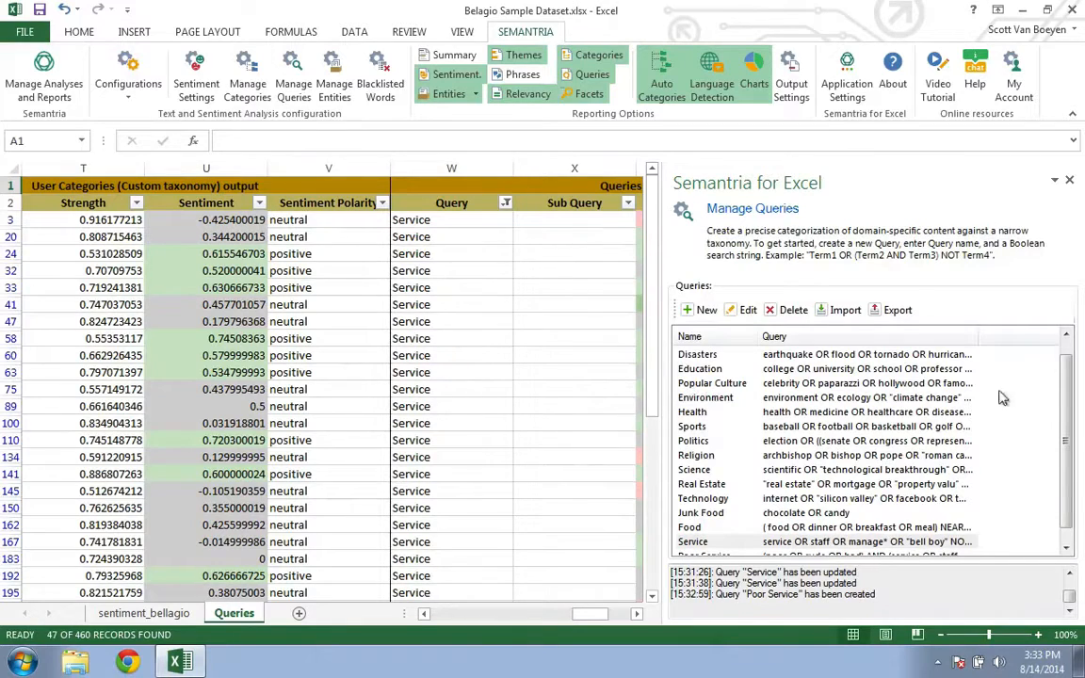
Step: Replace AND with NEAR/3 in the Poor Service query and save it
{"action": "scroll", "scroll_direction": "down", "scroll_amount": 3}
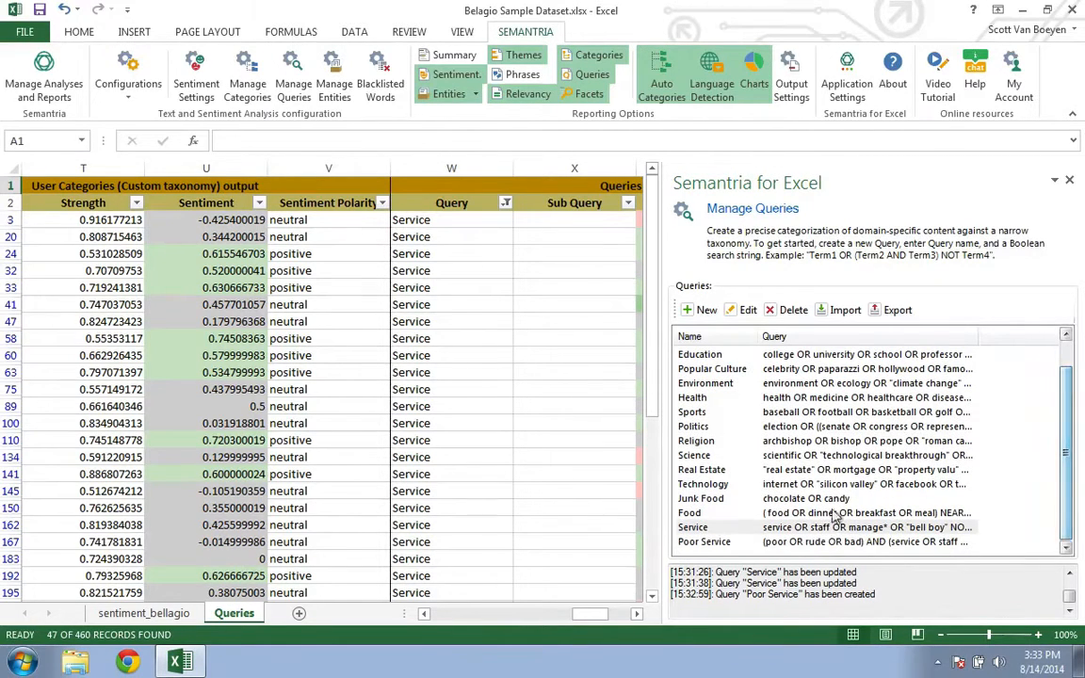
{"action": "left_click", "coordinate": [703, 542]}
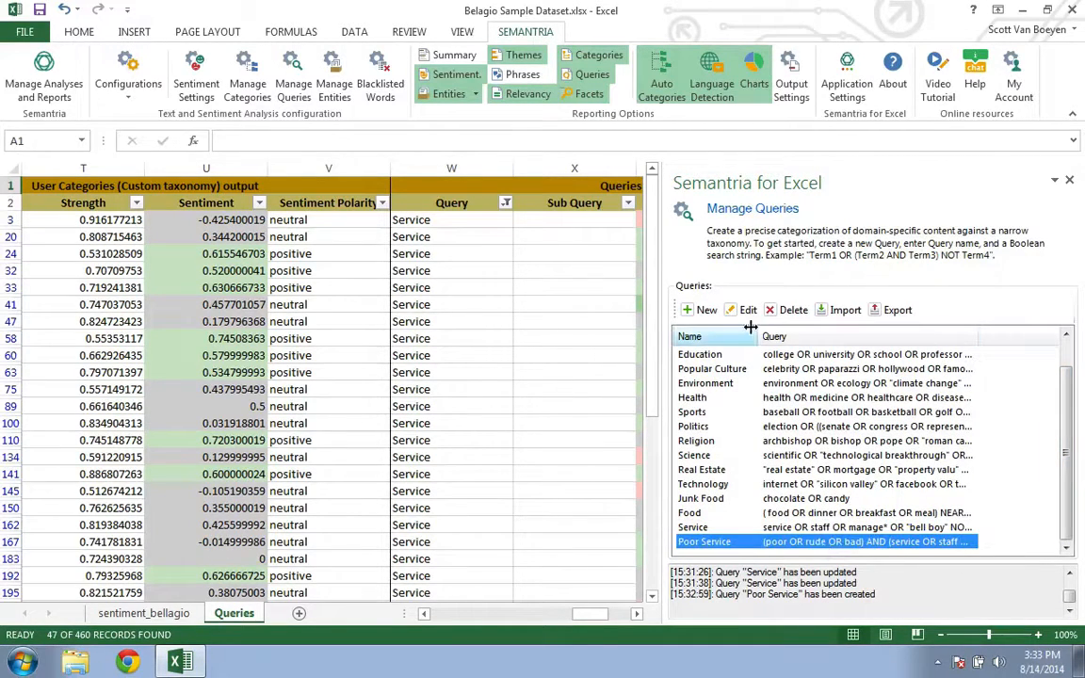
{"action": "left_click", "coordinate": [750, 309]}
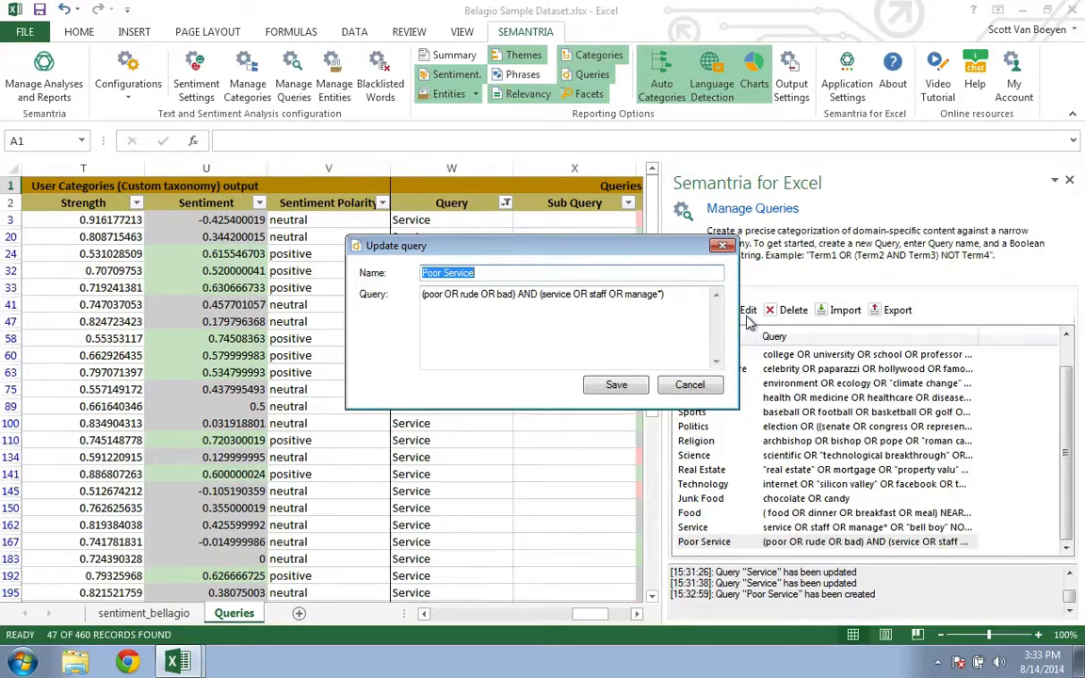
{"action": "double_click", "coordinate": [530, 294]}
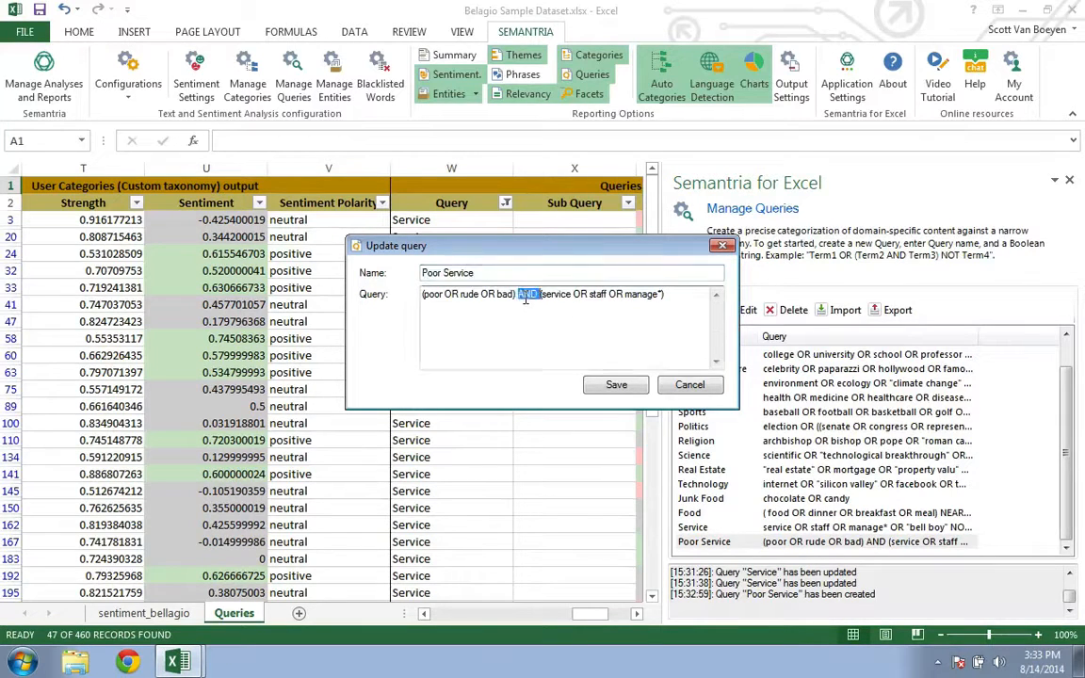
{"action": "type", "text": "NEAR/3"}
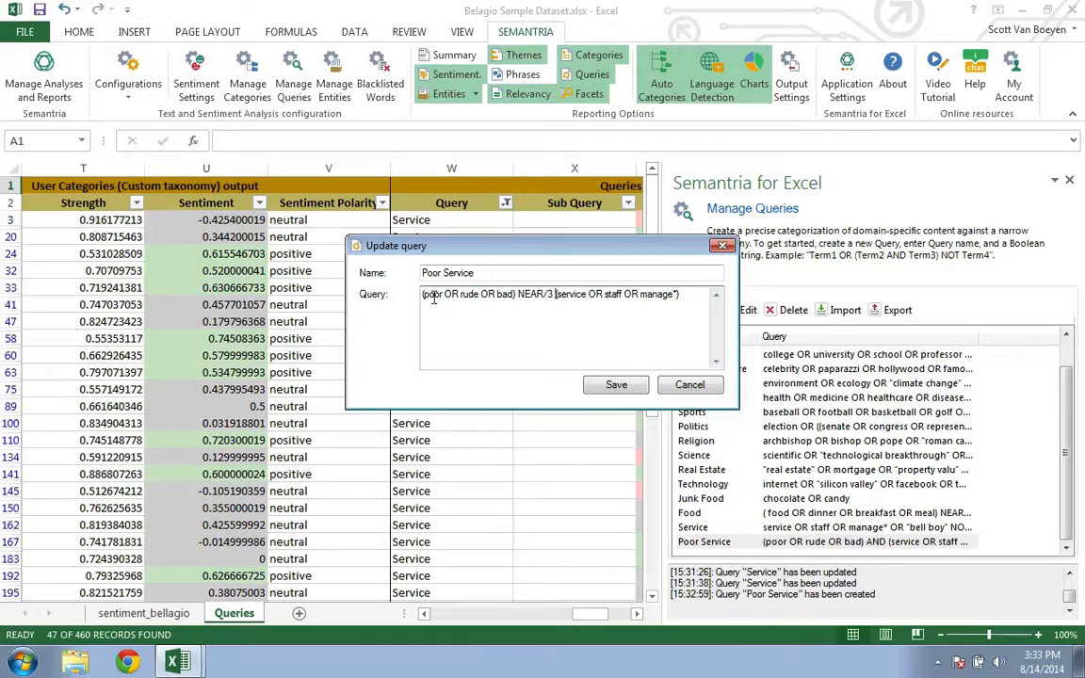
{"action": "mouse_move", "coordinate": [542, 294]}
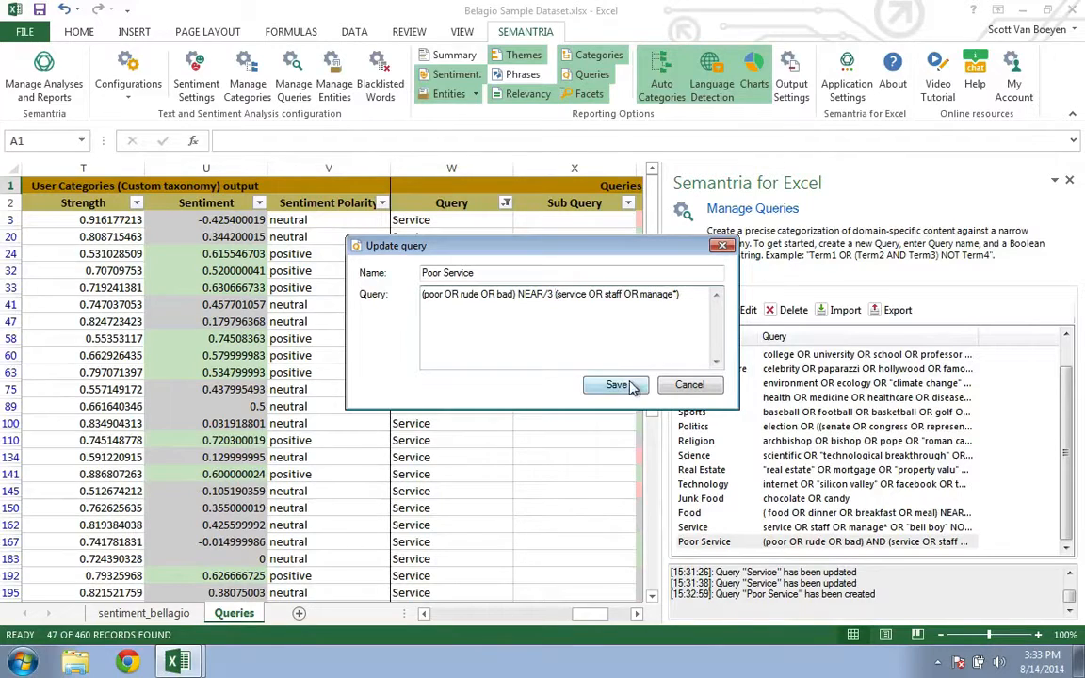
{"action": "left_click", "coordinate": [615, 385]}
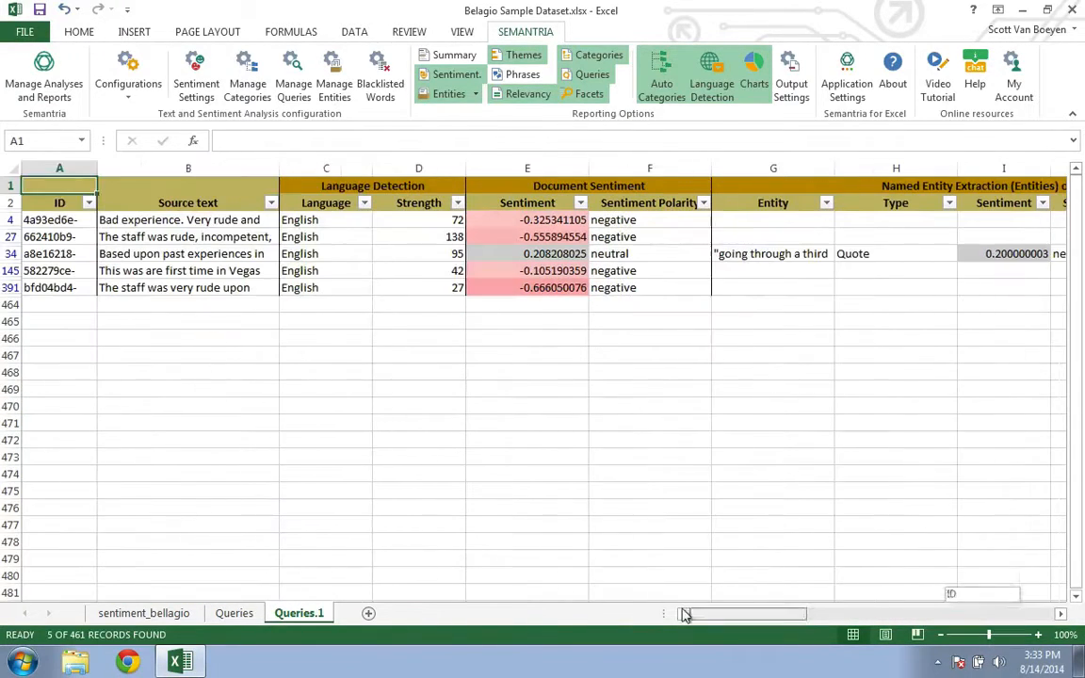
Step: Select cell B4 on Queries.1 to read the first rude-service review in full
{"action": "left_click", "coordinate": [187, 219]}
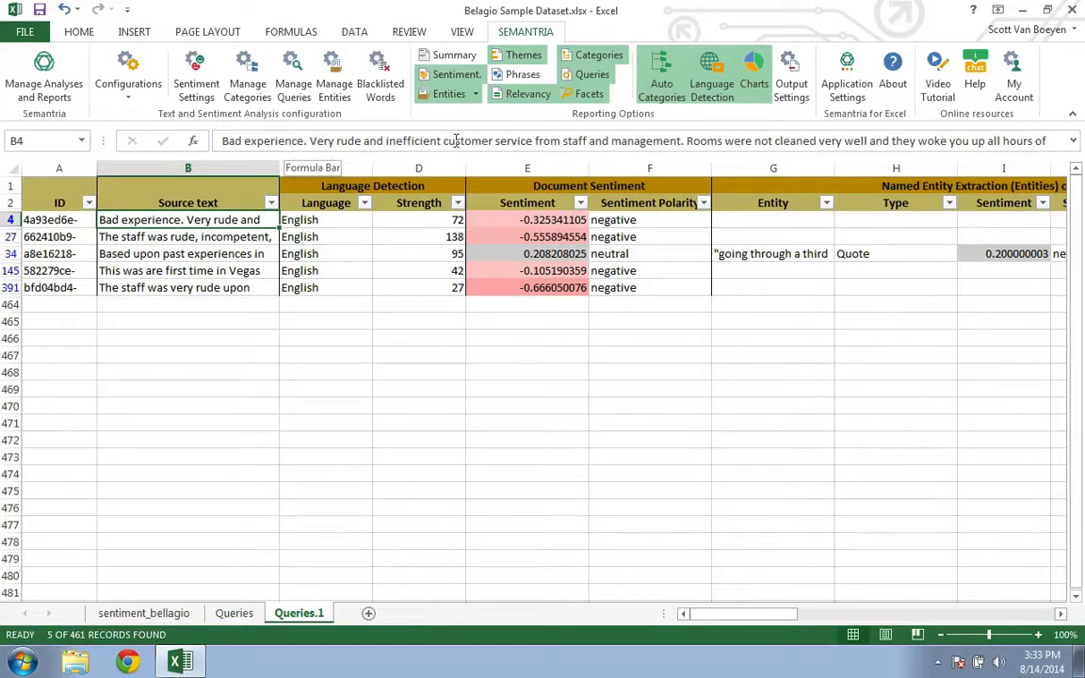
{"action": "mouse_move", "coordinate": [682, 140]}
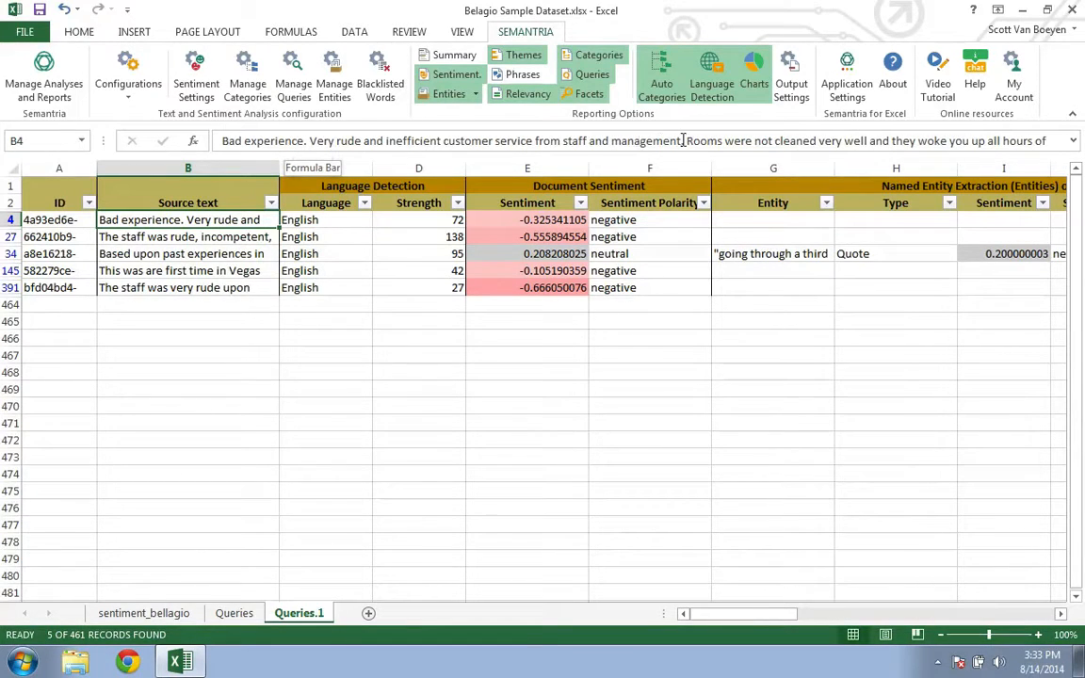